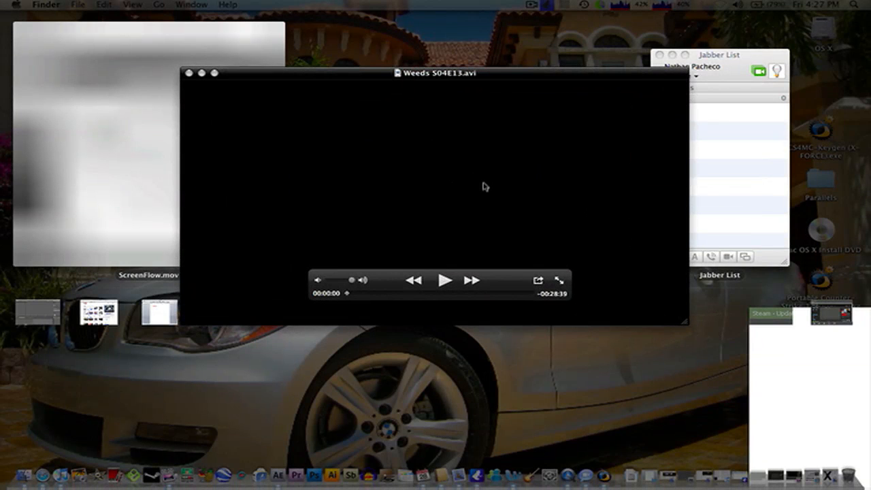
mouse_move(477, 178)
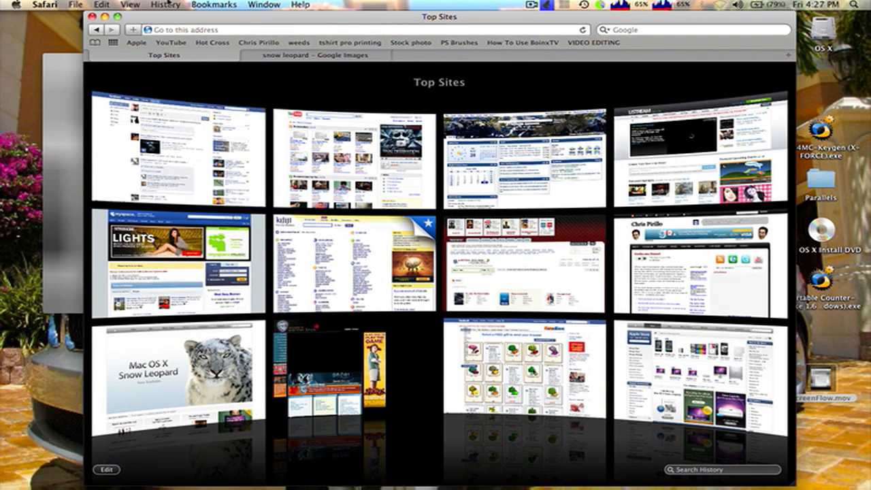
Step: Show All History in Safari, then close the two-tab window and confirm closing
left_click(165, 6)
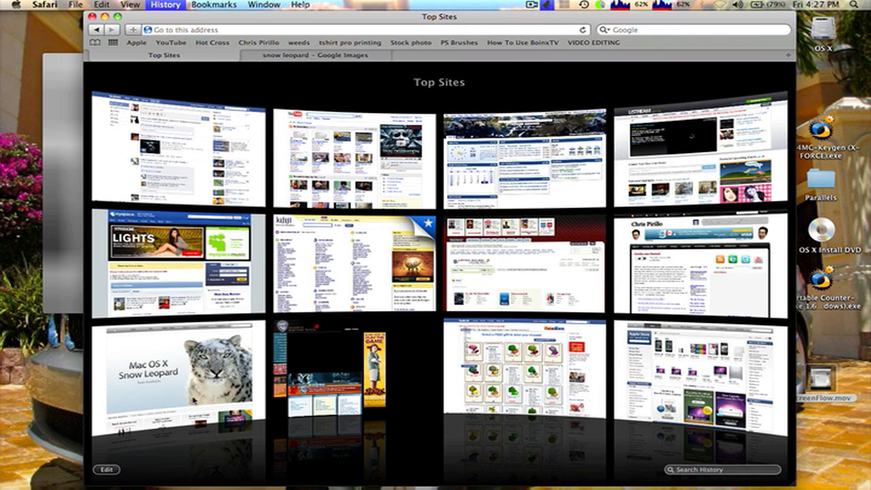
left_click(164, 5)
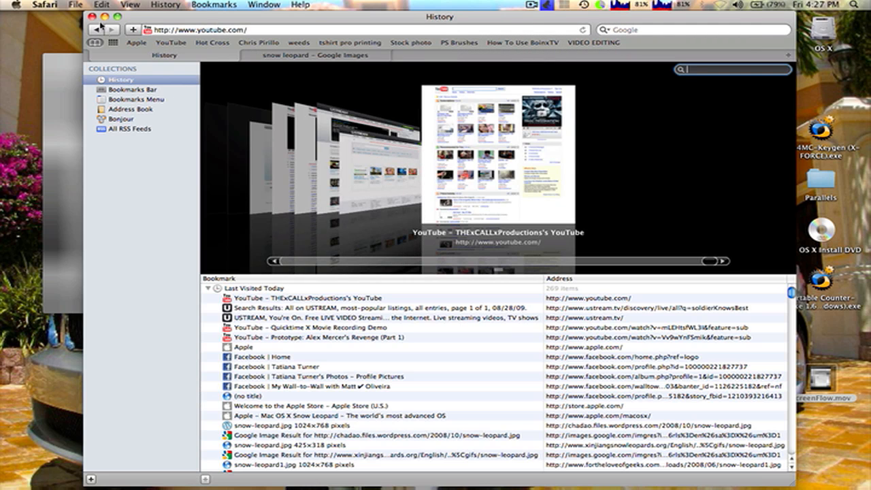
left_click(93, 16)
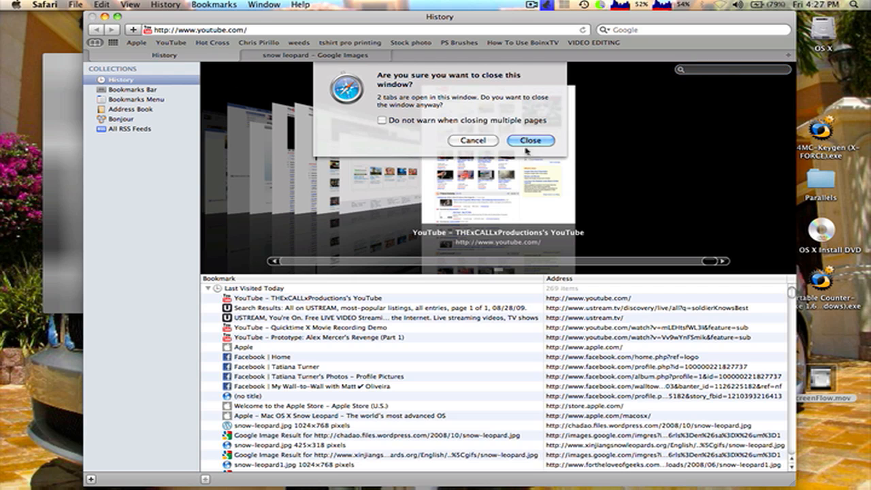
left_click(531, 140)
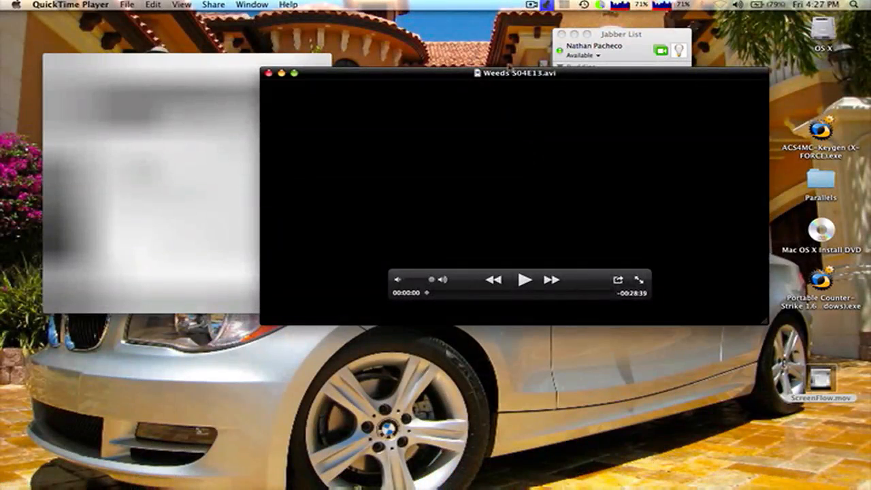
Step: Move the Weeds video window left and reveal its SHOWTIME PRESENTS opening frame
left_click_drag(517, 73, 433, 71)
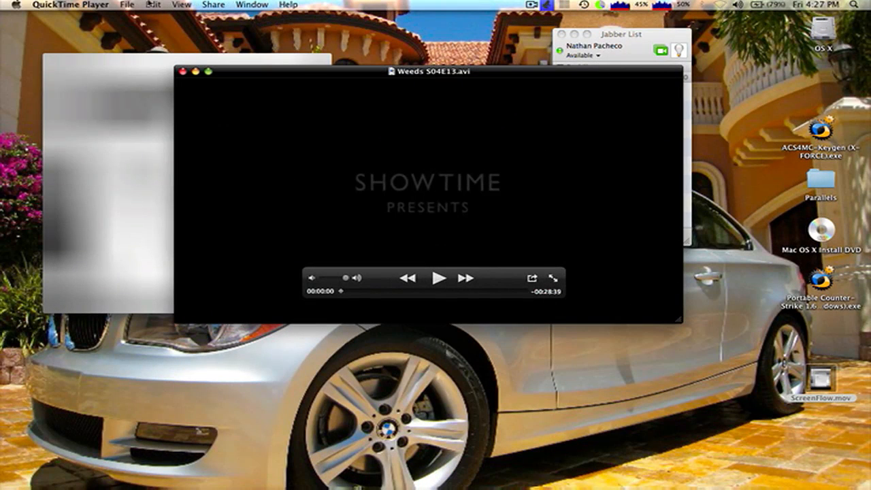
left_click(126, 5)
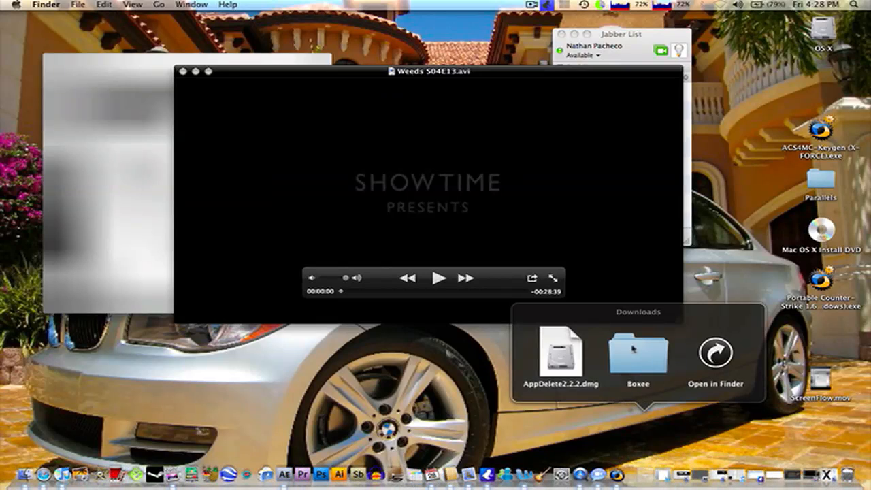
mouse_move(715, 223)
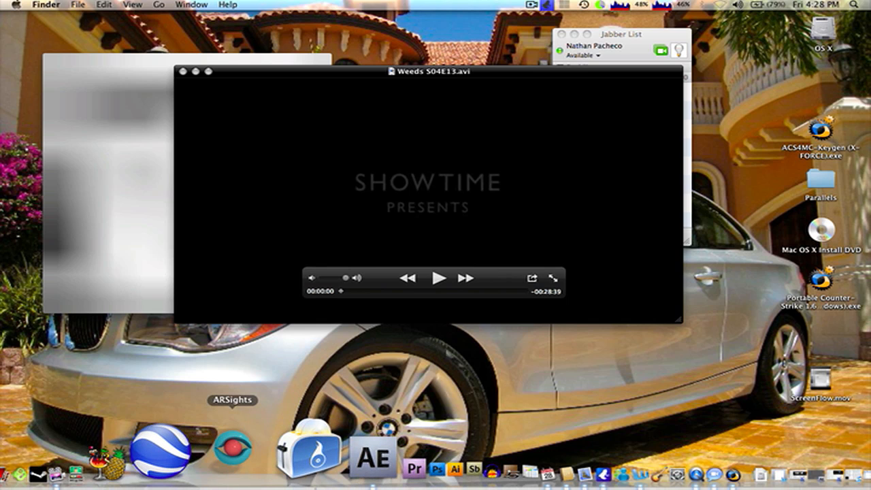
mouse_move(360, 412)
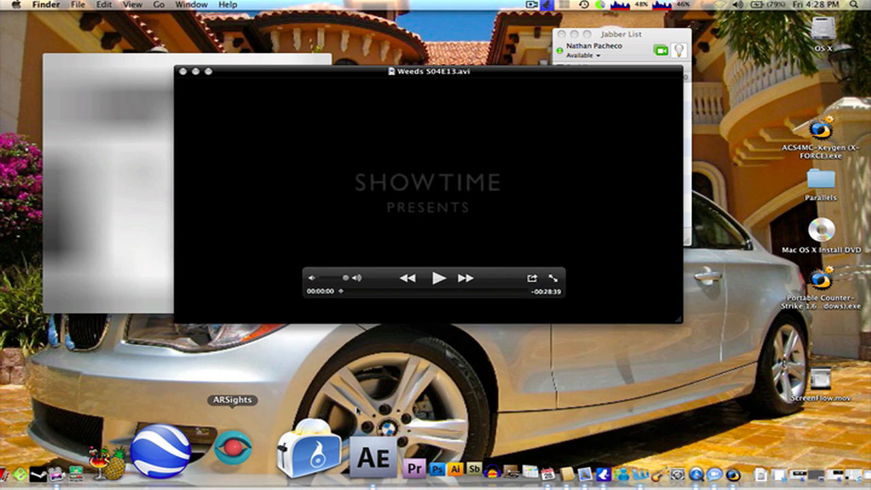